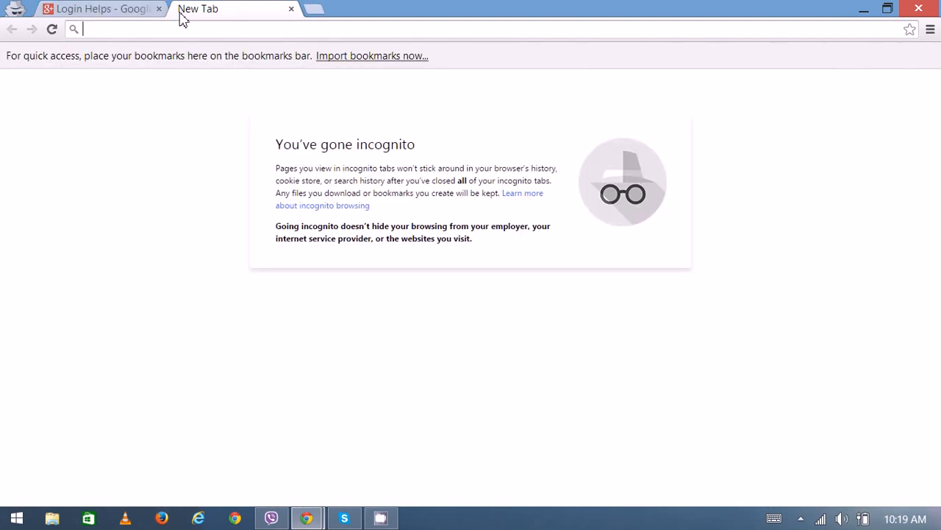
# Navigate the incognito tab to the Google@CPS sign-in page by entering 'google' in the address bar.
pyautogui.write('google')
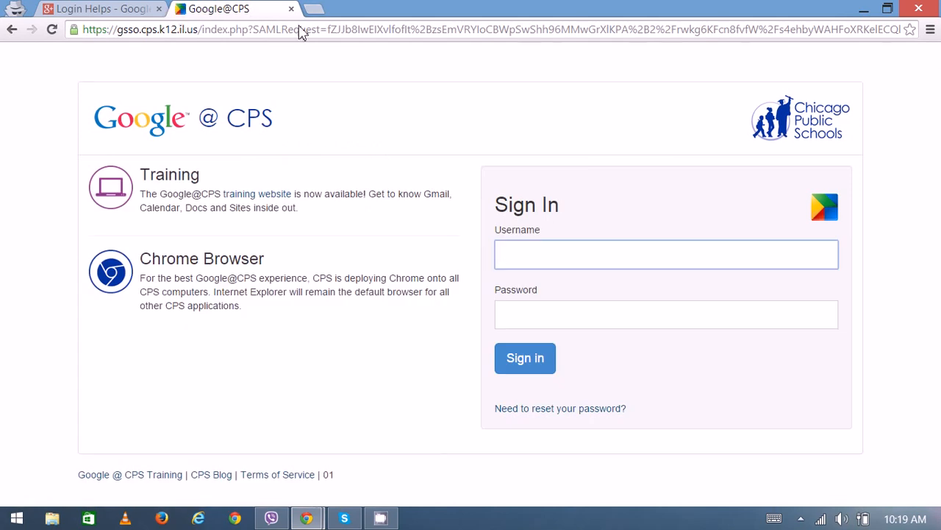
pyautogui.moveTo(635, 233)
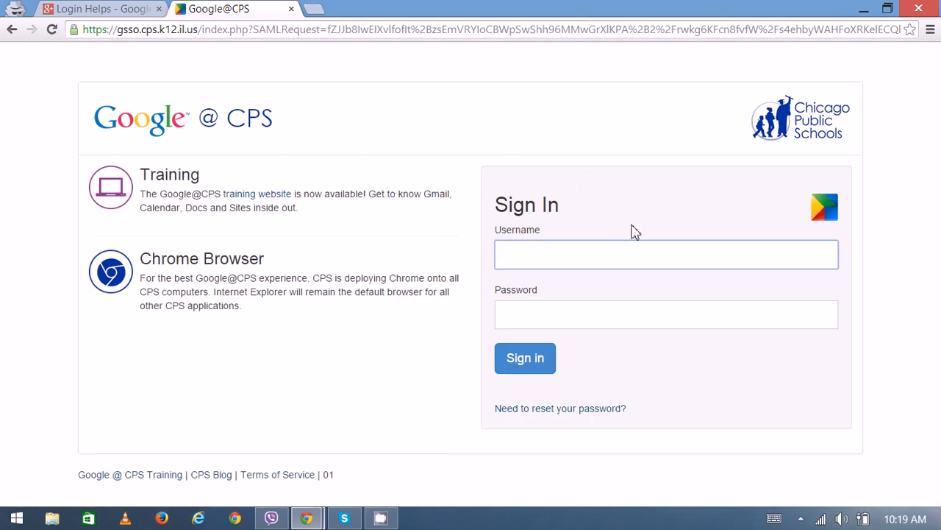
pyautogui.moveTo(801, 118)
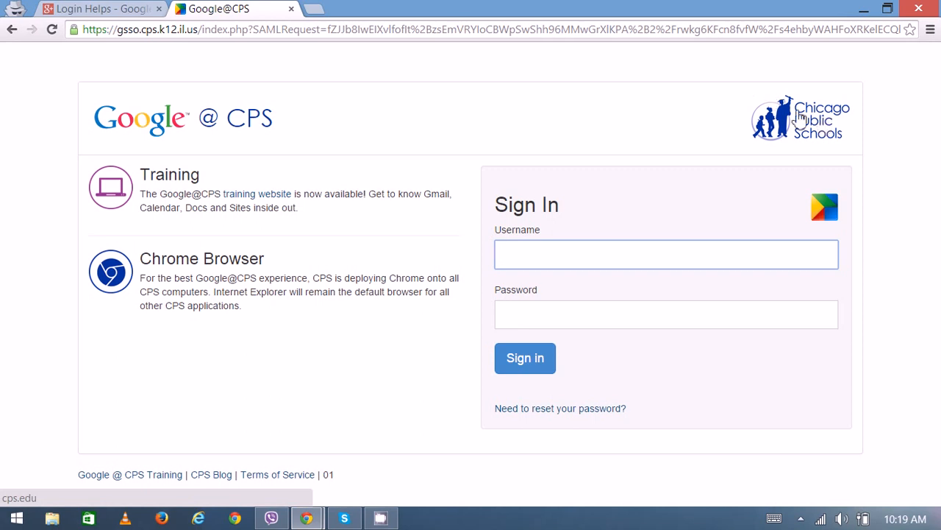
pyautogui.moveTo(441, 103)
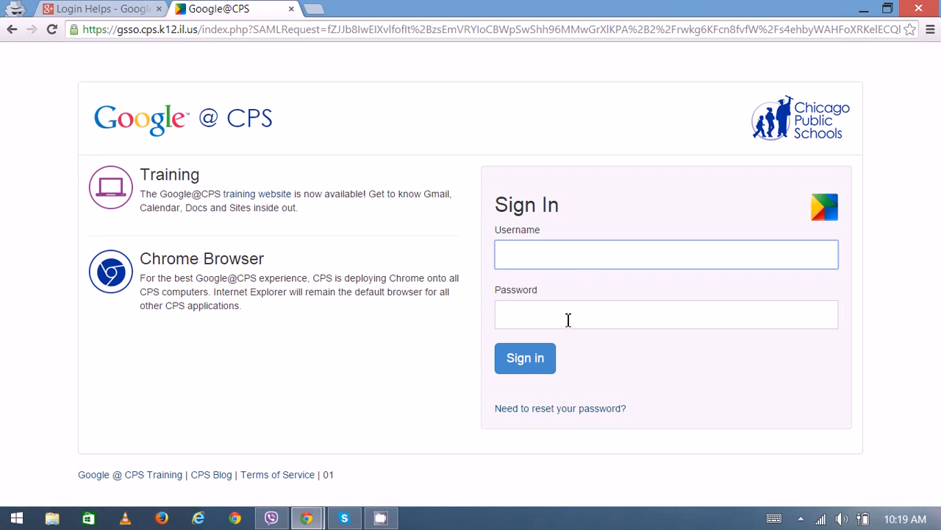
pyautogui.click(664, 315)
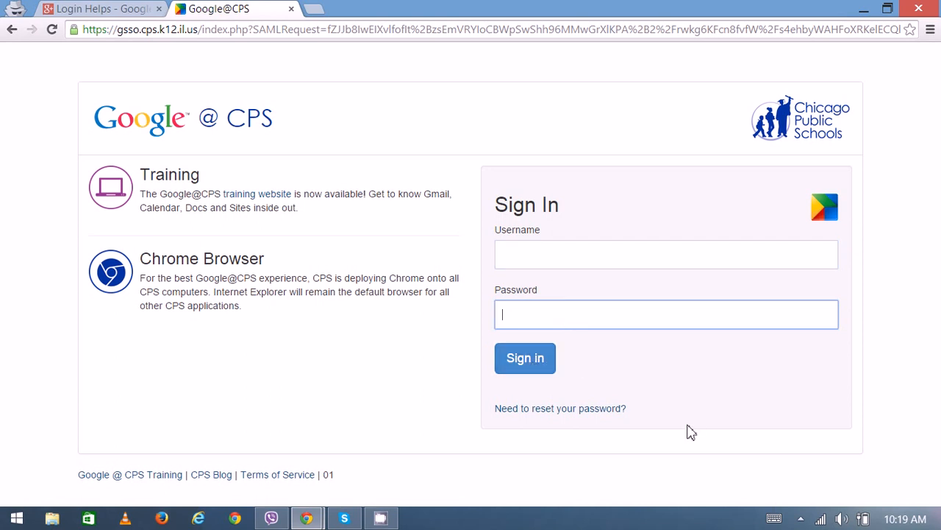
pyautogui.moveTo(771, 259)
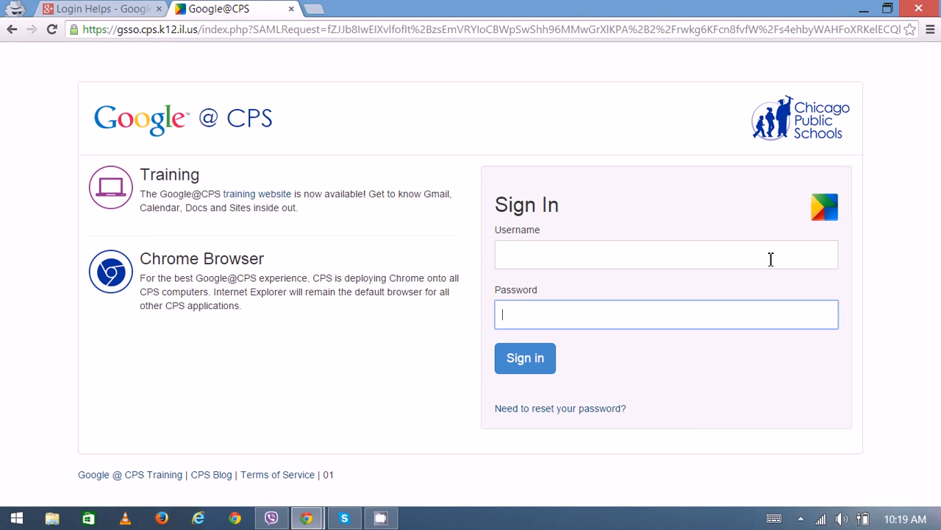
pyautogui.moveTo(526, 412)
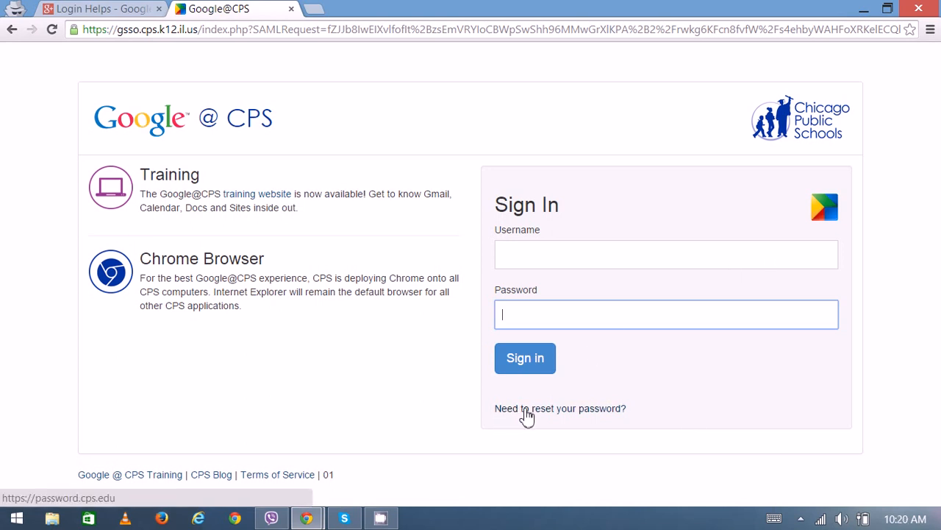
pyautogui.moveTo(231, 350)
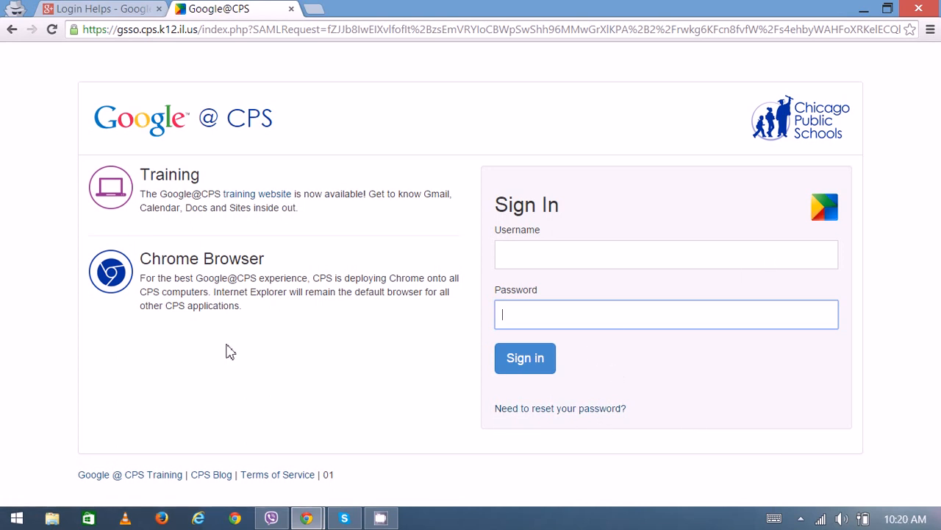